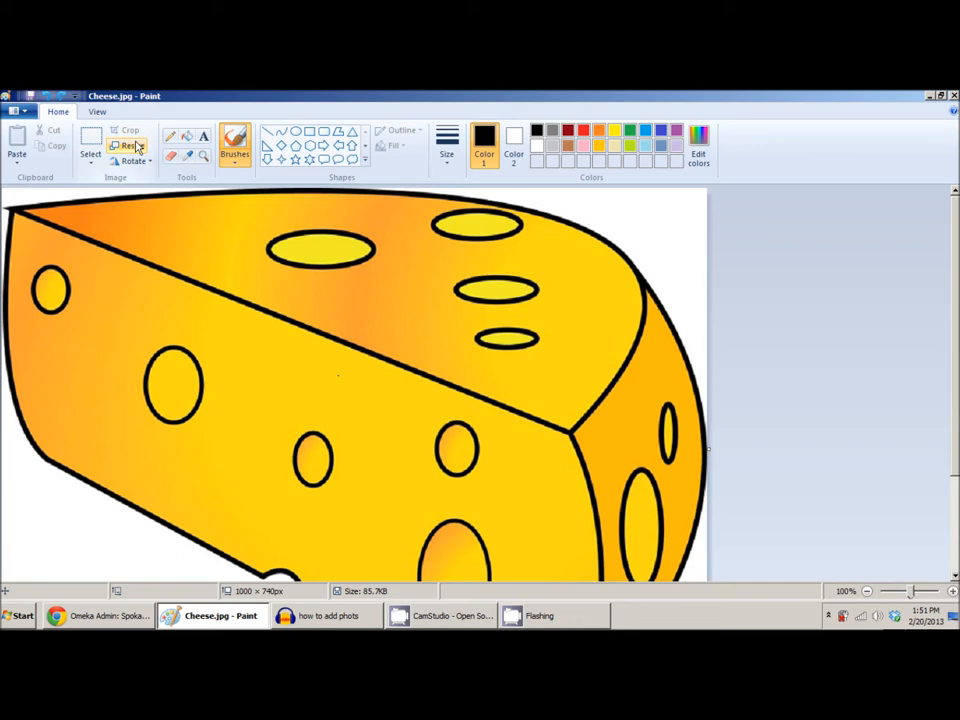
Resize the cheese image in pixels from 1000 × 740 to 800 × 592, keeping aspect ratio
click(131, 145)
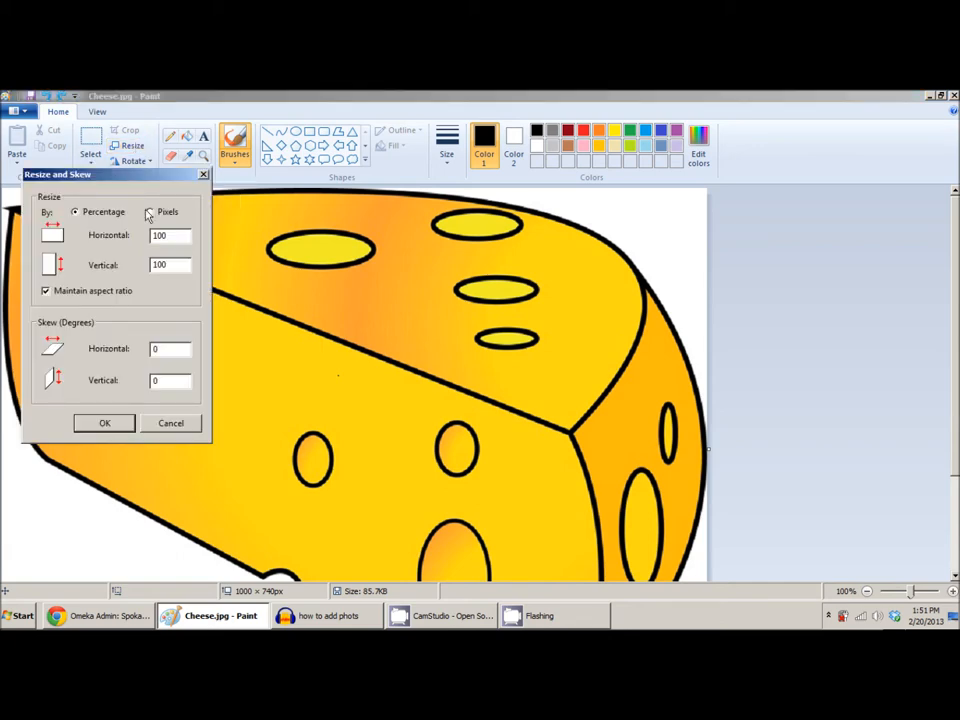
click(150, 211)
text(800)
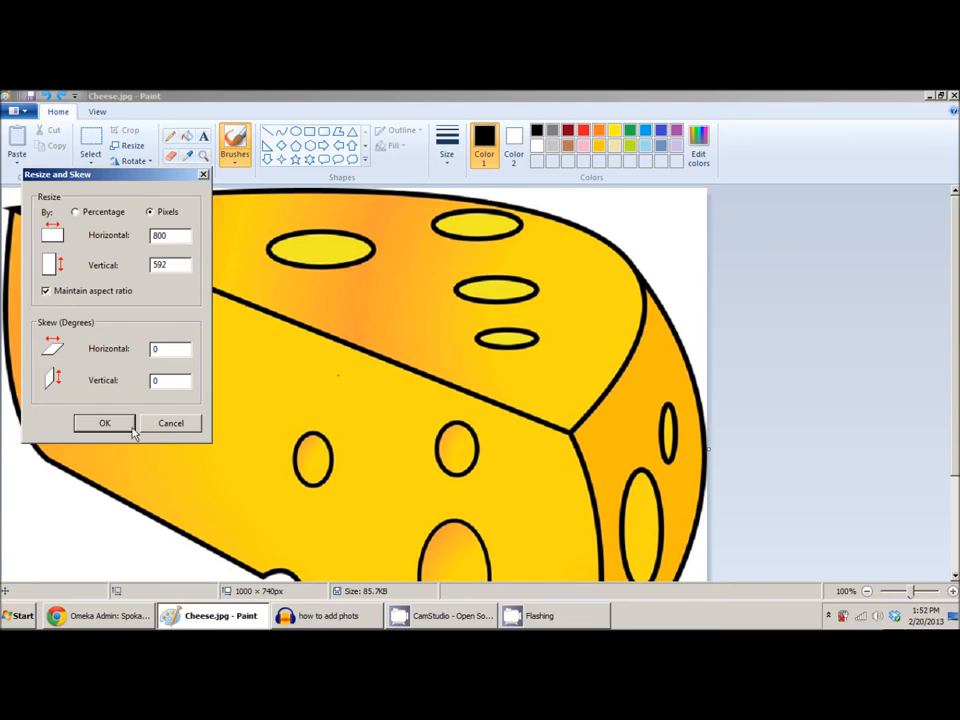
click(104, 423)
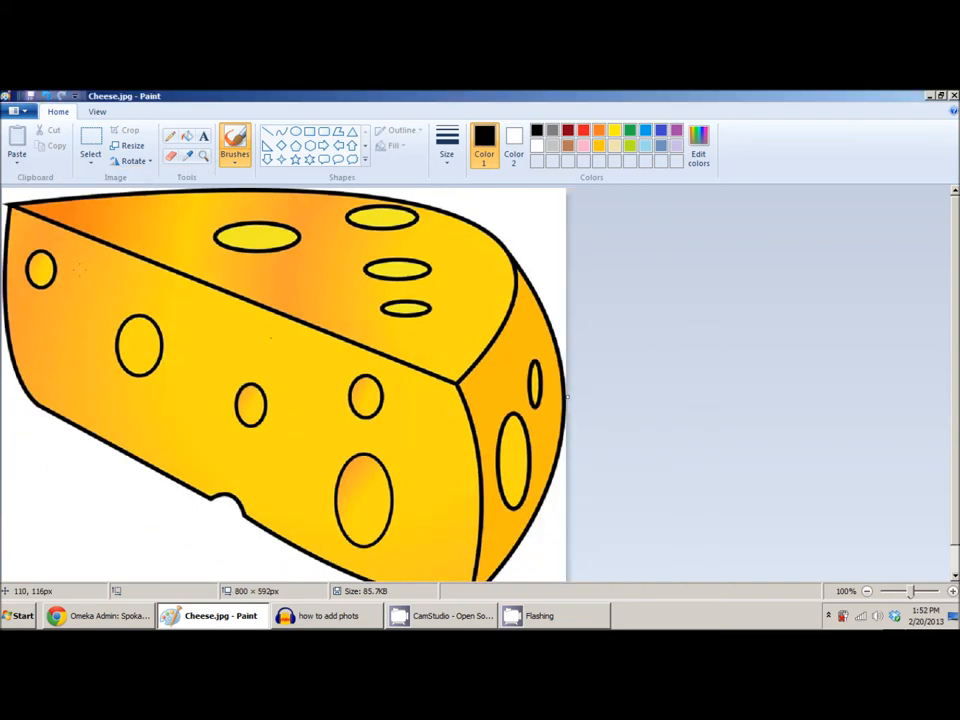
Save the resized picture as Cheese.jpg in JPEG format, then return to the Omeka admin
click(20, 111)
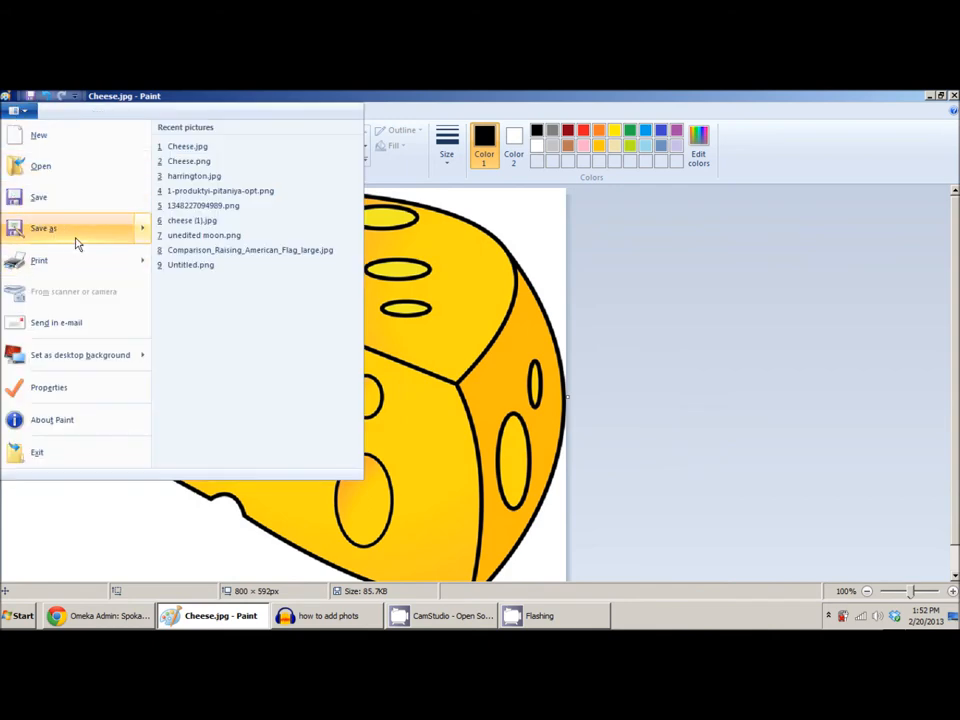
click(43, 228)
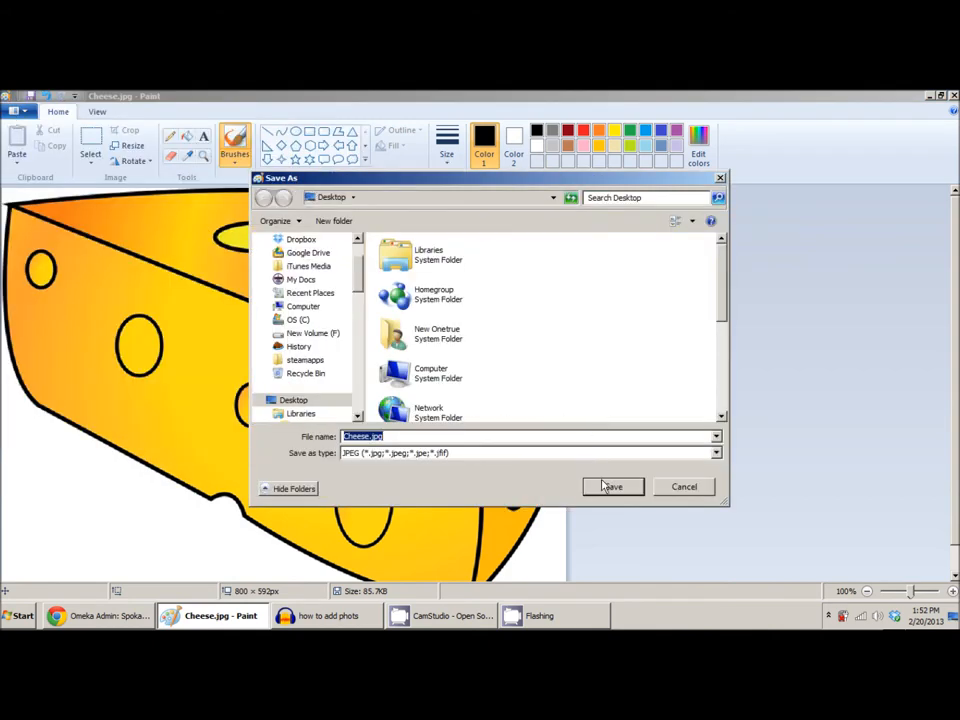
click(612, 486)
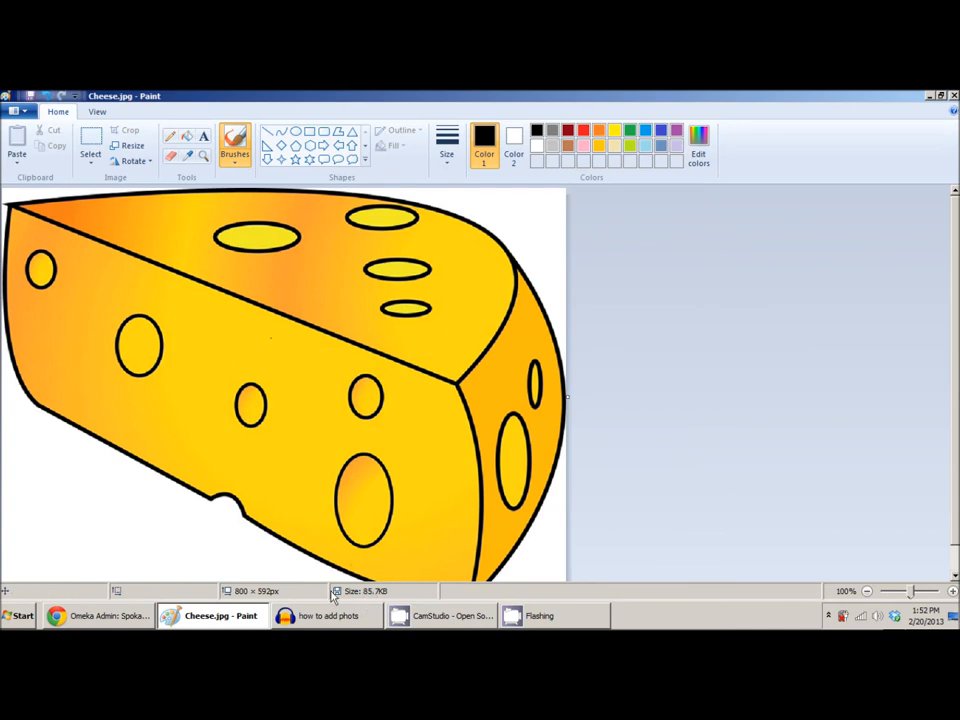
click(97, 615)
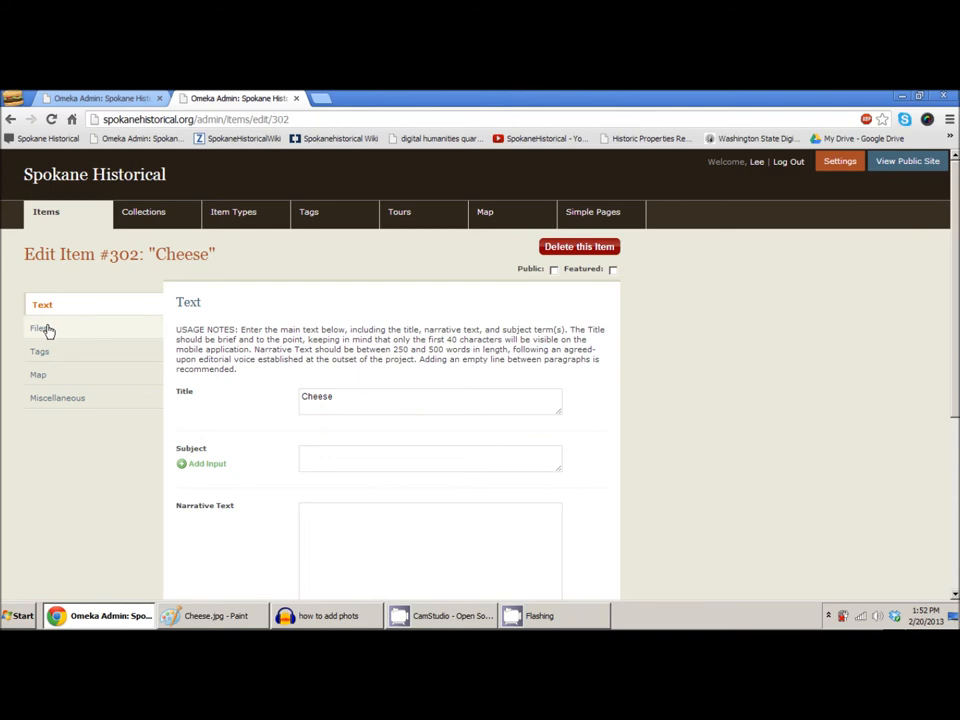
mouse_move(221, 315)
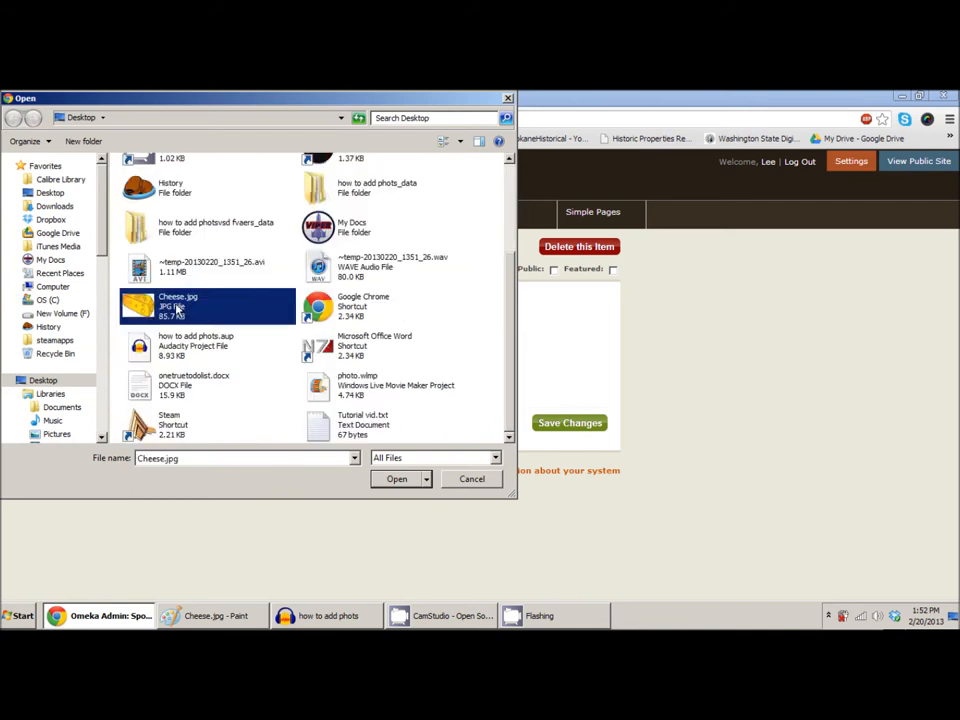
Upload Cheese.jpg to the Cheese item, save changes, and open the uploaded file's edit page
click(396, 478)
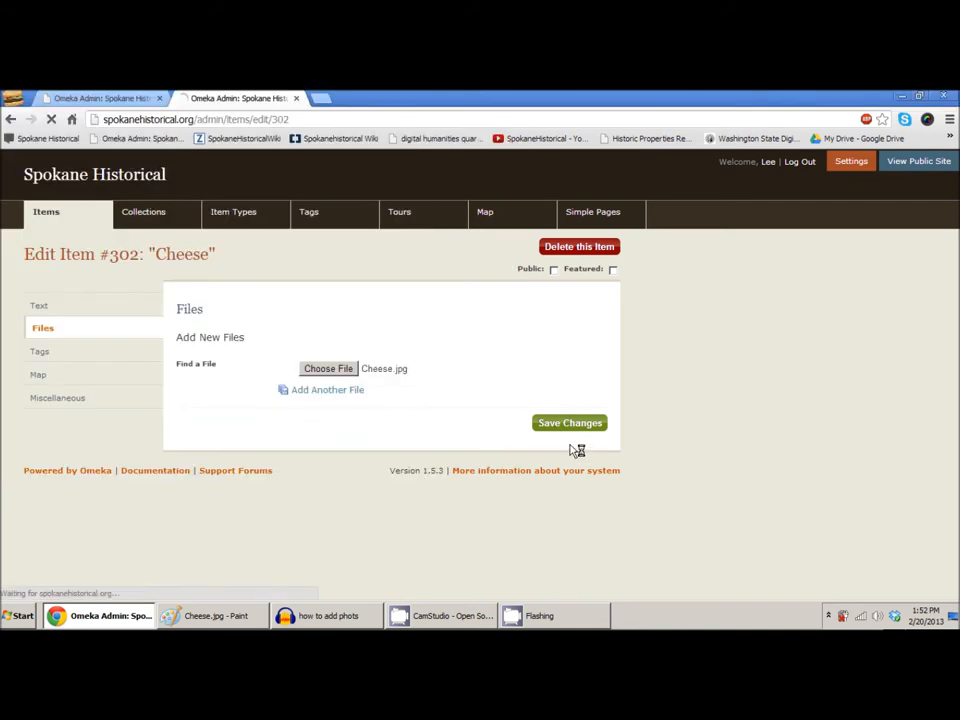
click(569, 422)
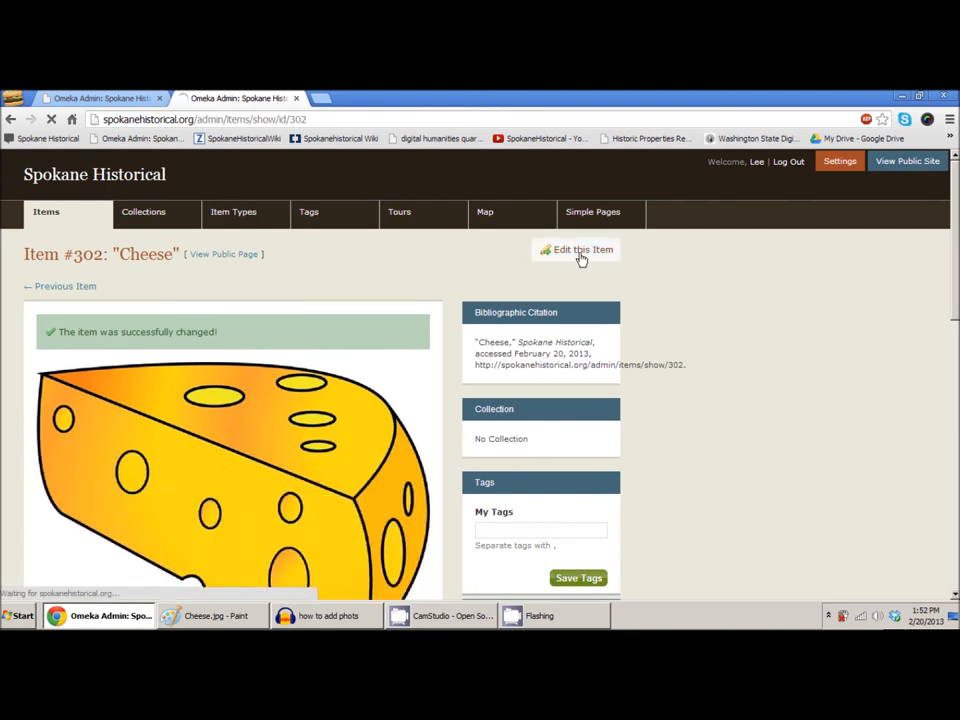
click(578, 249)
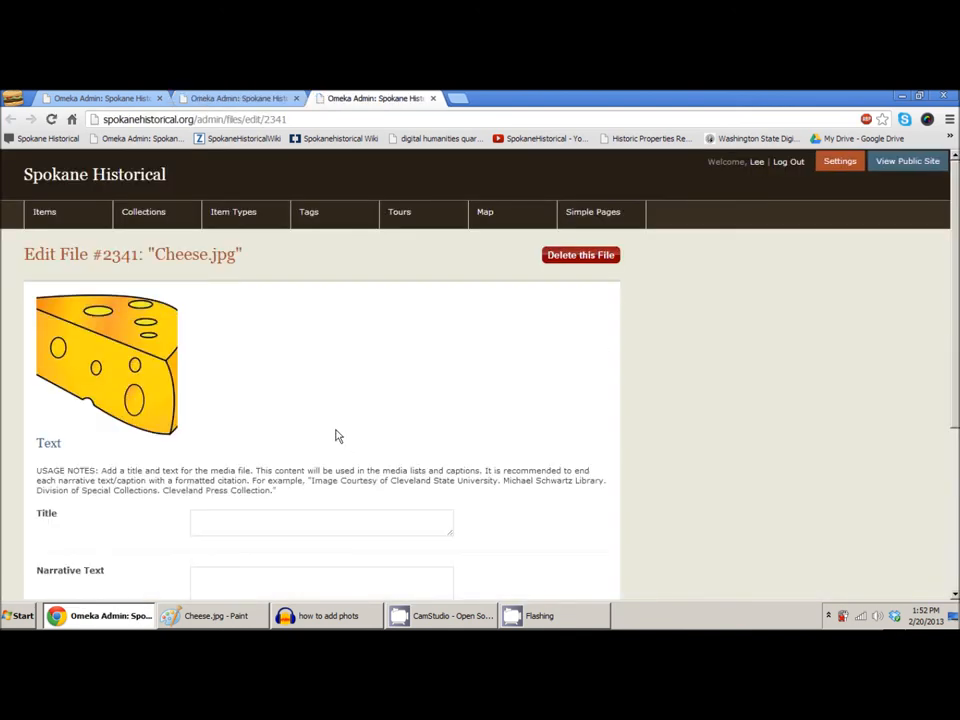
Enter title 'Cheese' and narrative text 'Delicious Cheese' with a 'Courtesy of Washing…' credit
text(c)
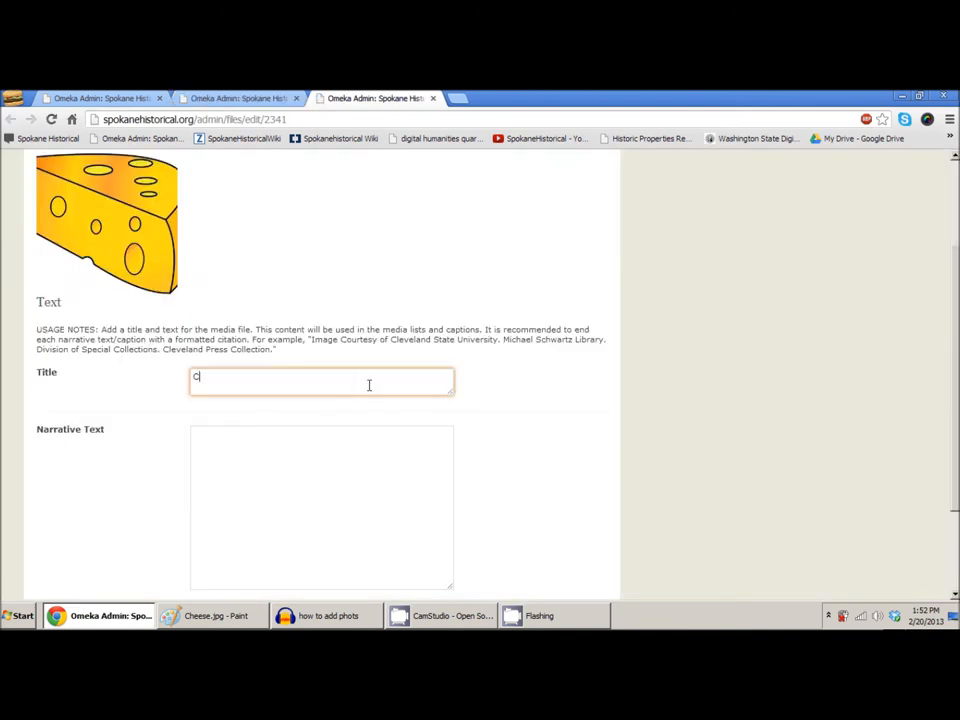
text(Delicious)
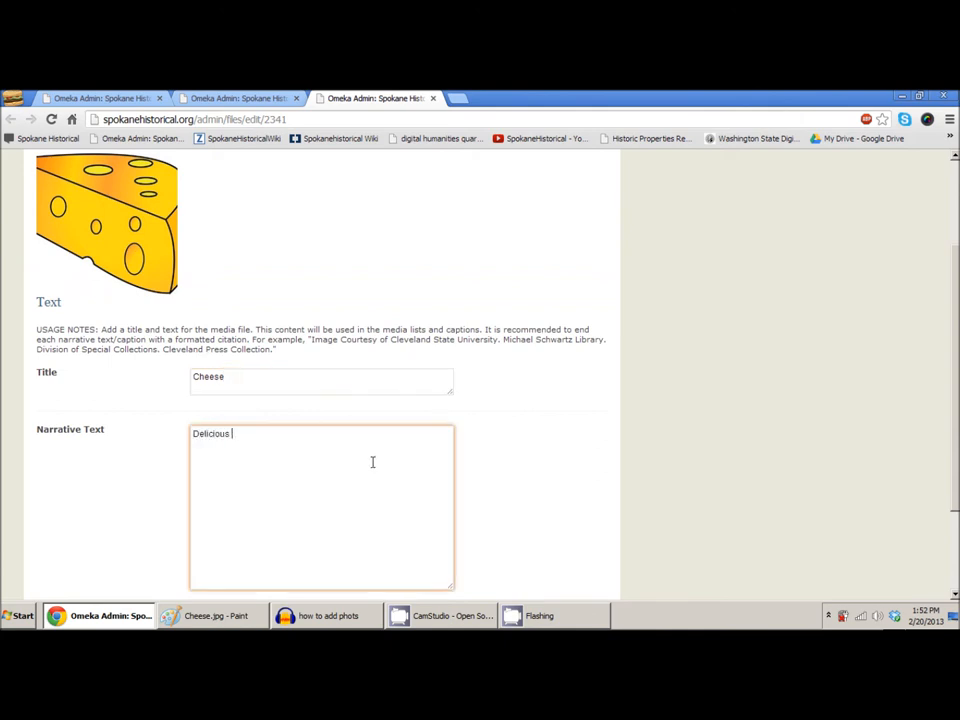
text(Cheese)
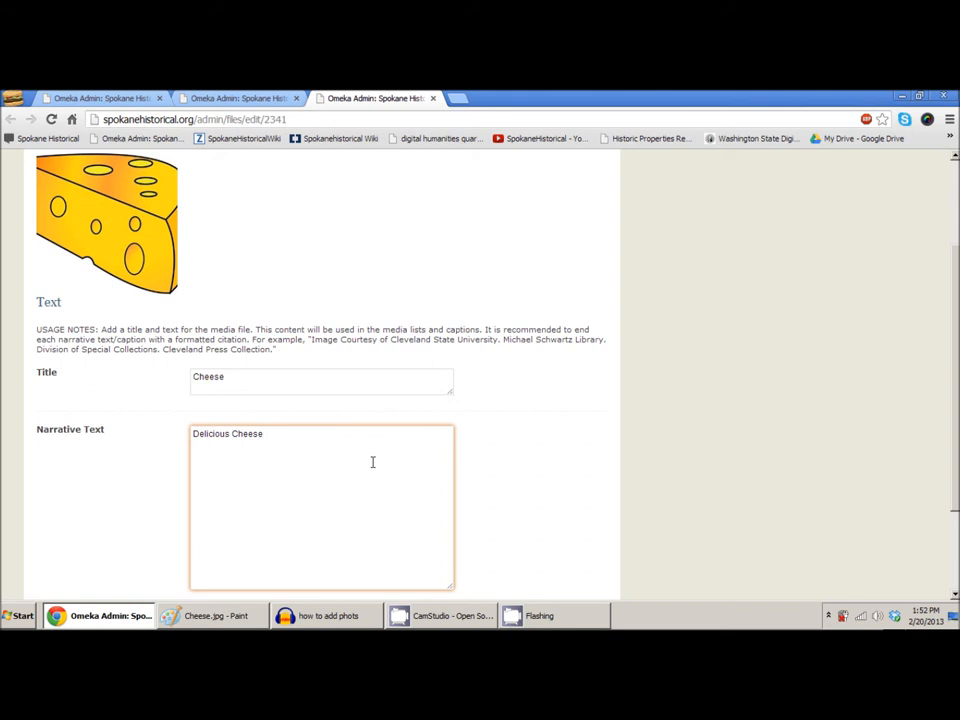
text(Courtesy)
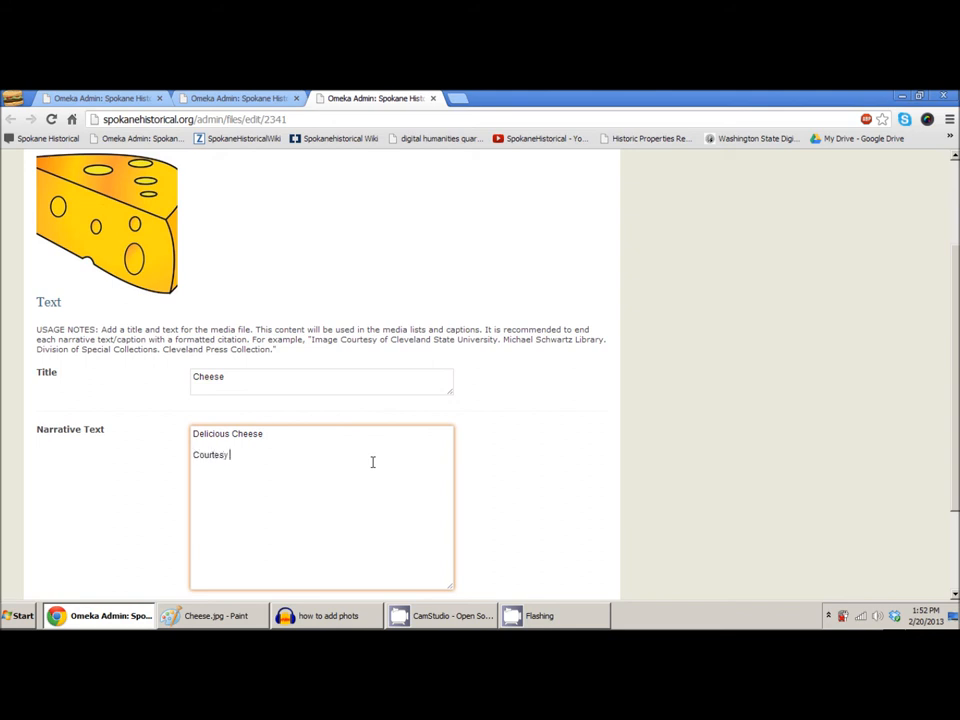
text(of Washing)
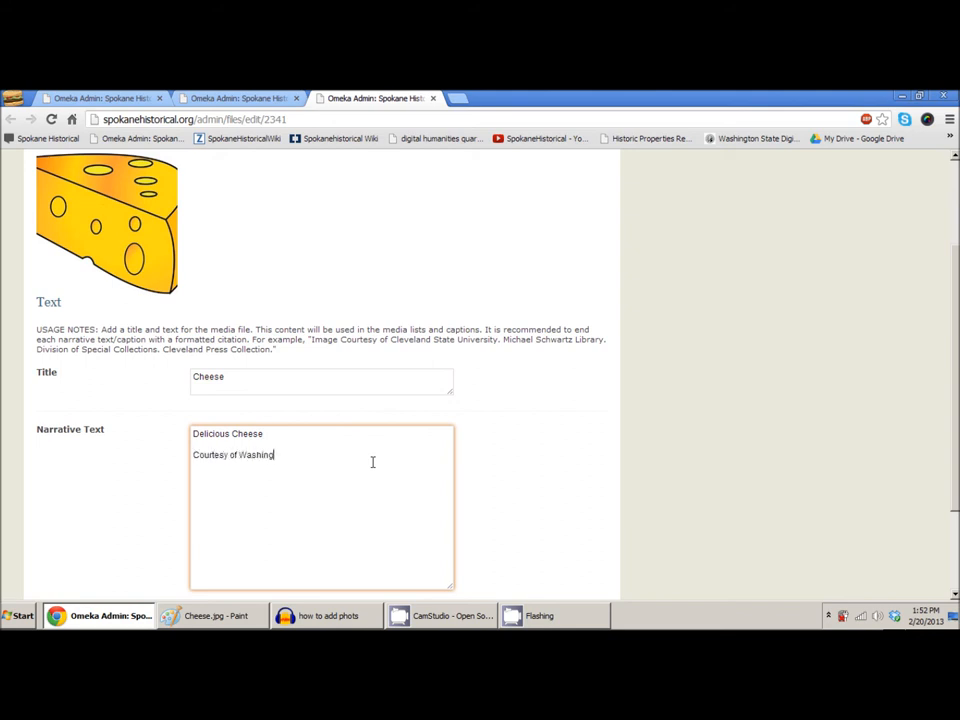